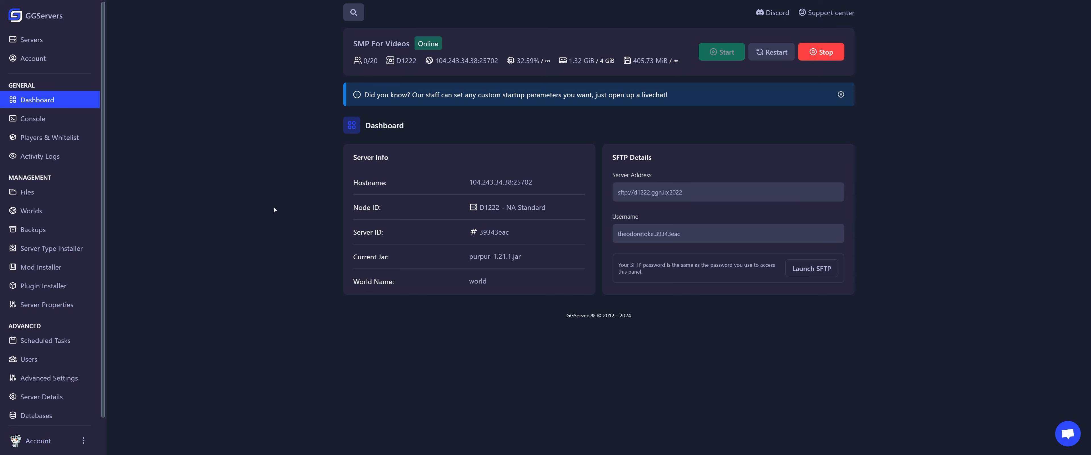
- Show the Players & Whitelist page with TheodoreToke online and listed as operator
click(49, 137)
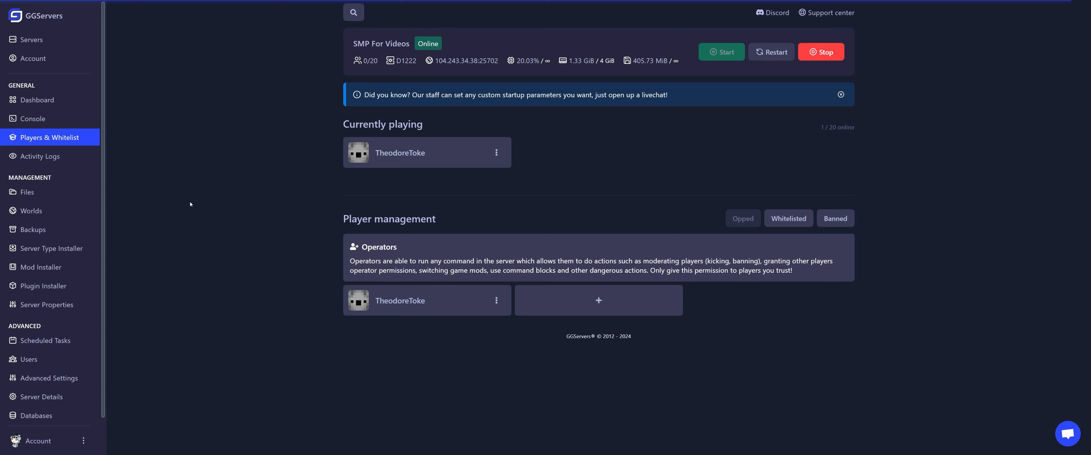
mouse_move(213, 198)
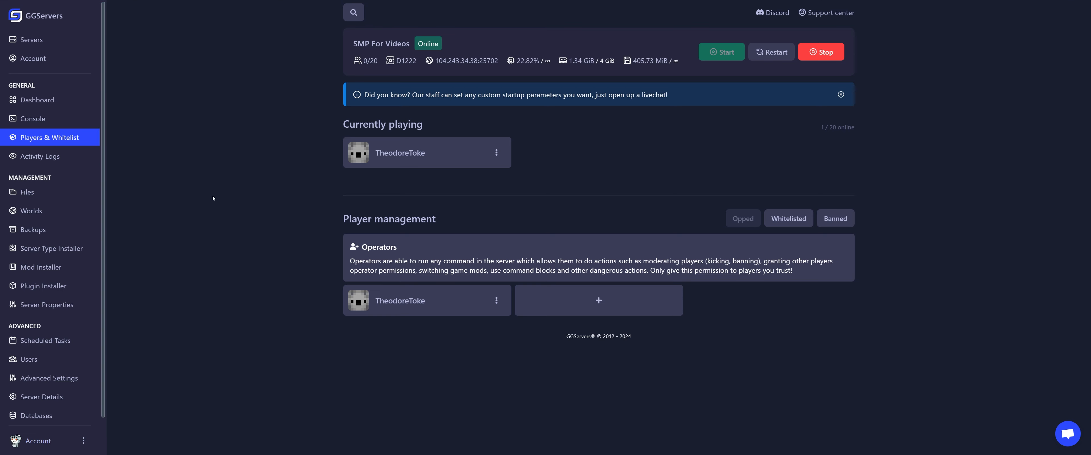
click(496, 152)
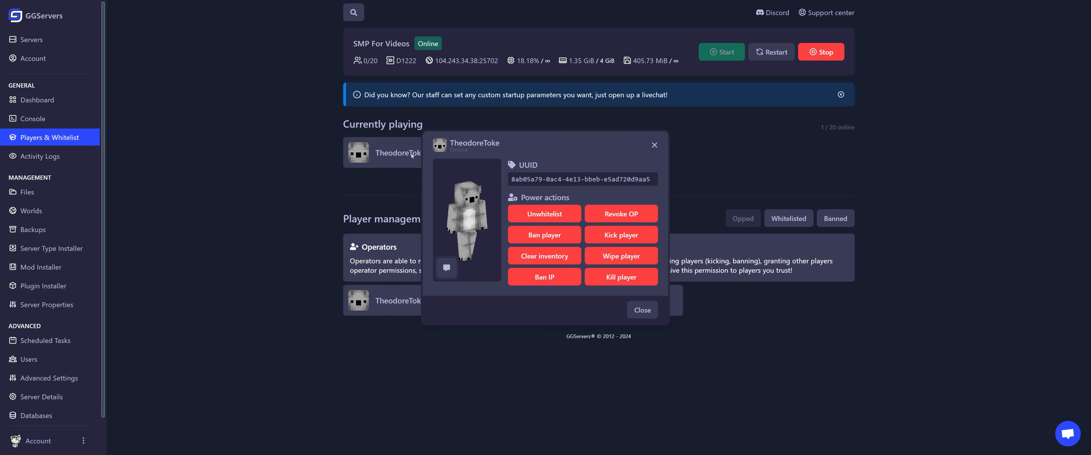
mouse_move(621, 255)
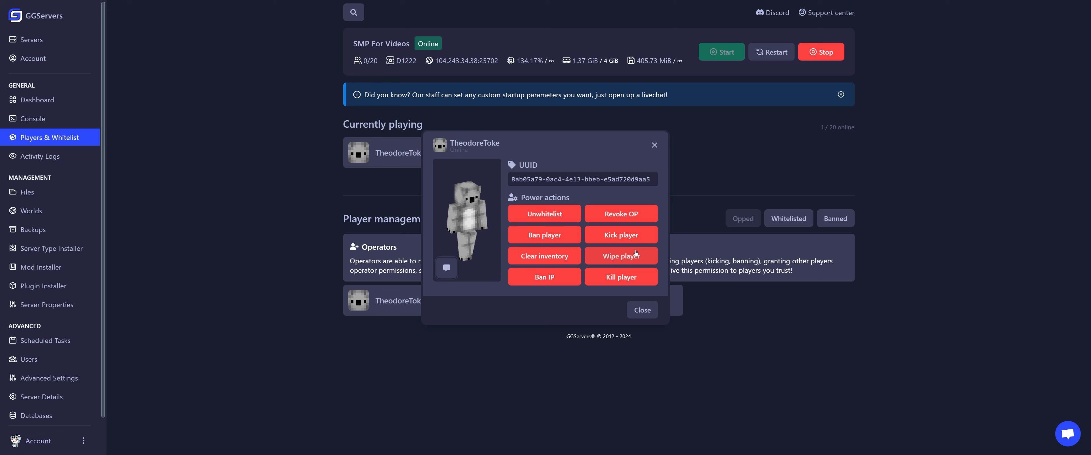
click(620, 256)
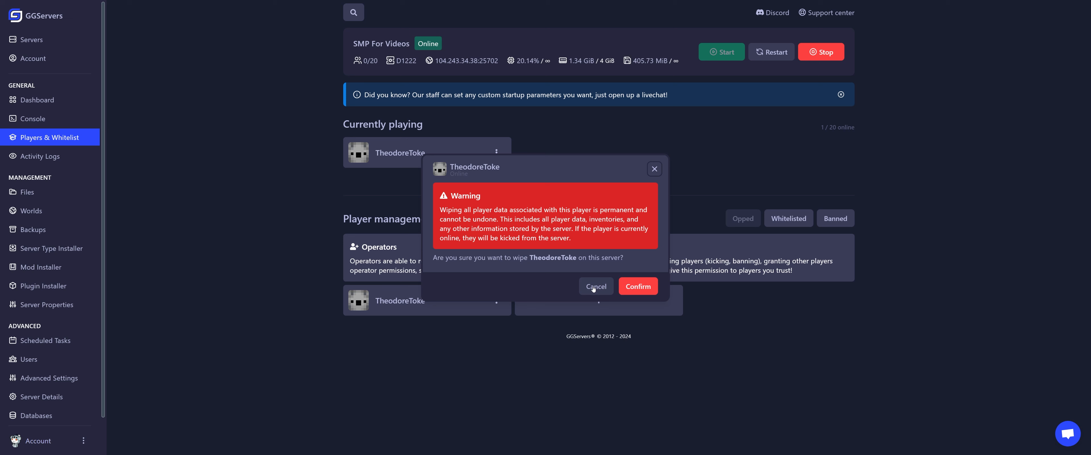
- Cancel the wipe, select TheodoreToke's UUID, and stop the SMP For Videos server
click(595, 286)
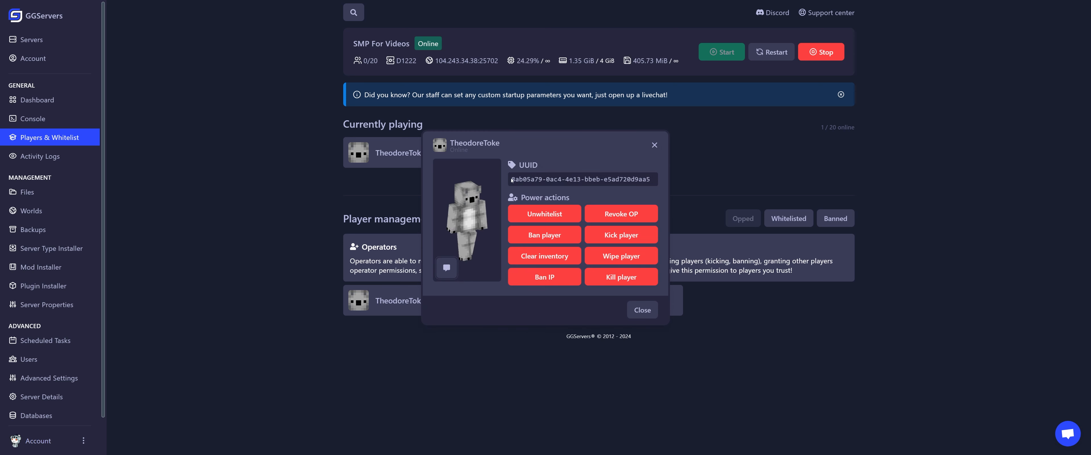
triple_click(582, 179)
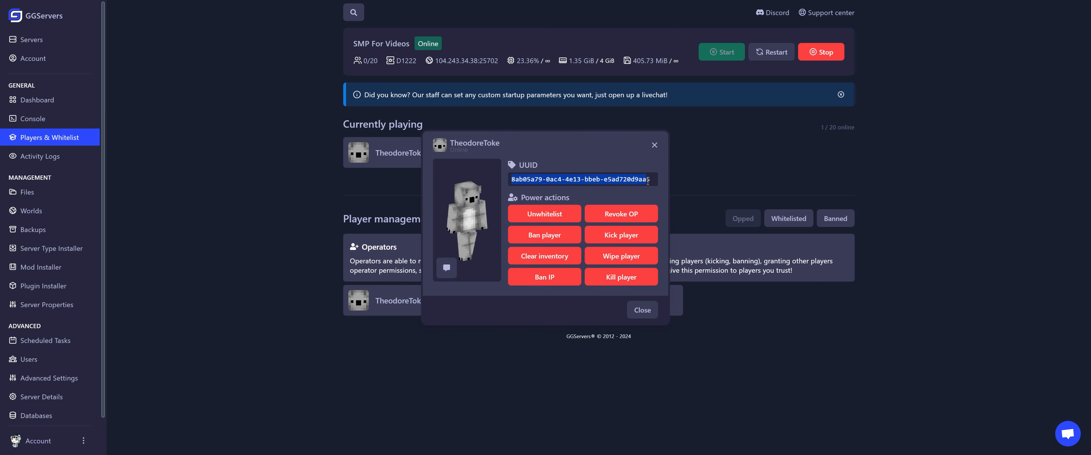
click(641, 309)
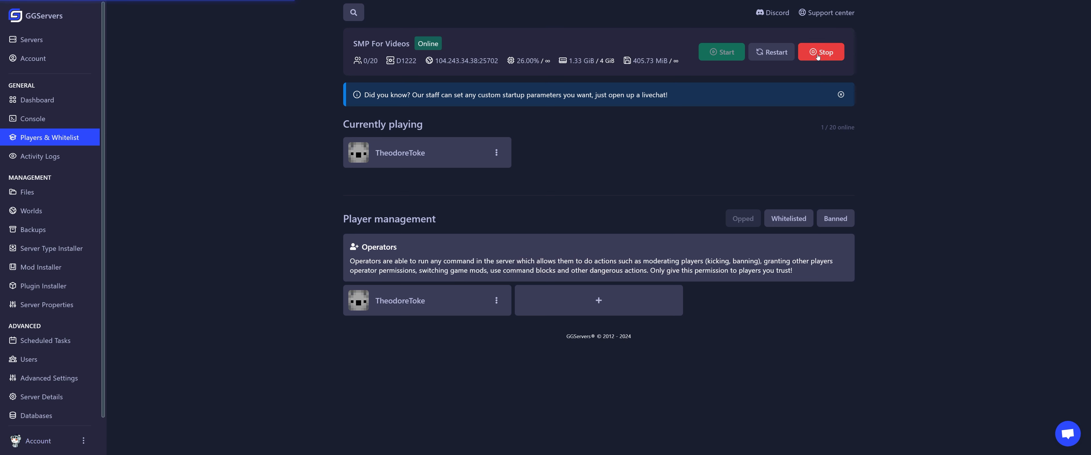
click(821, 52)
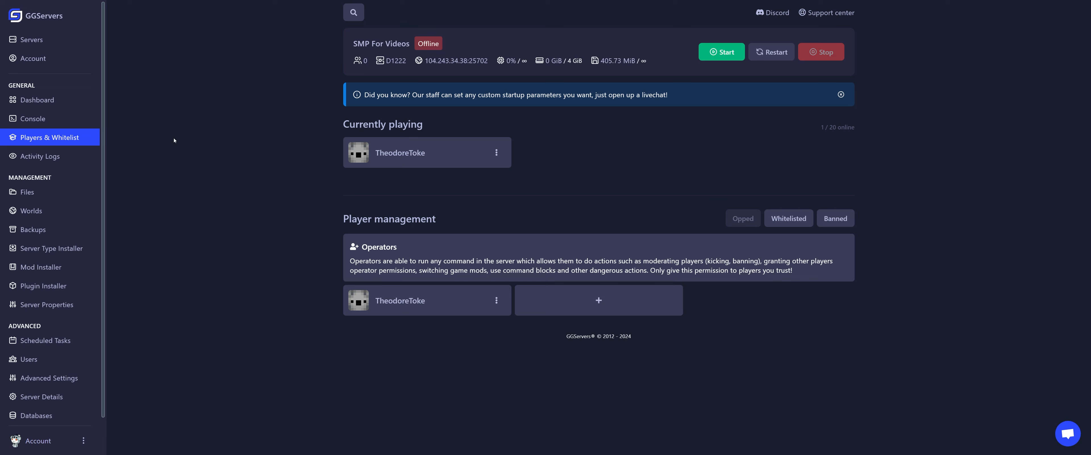
click(27, 193)
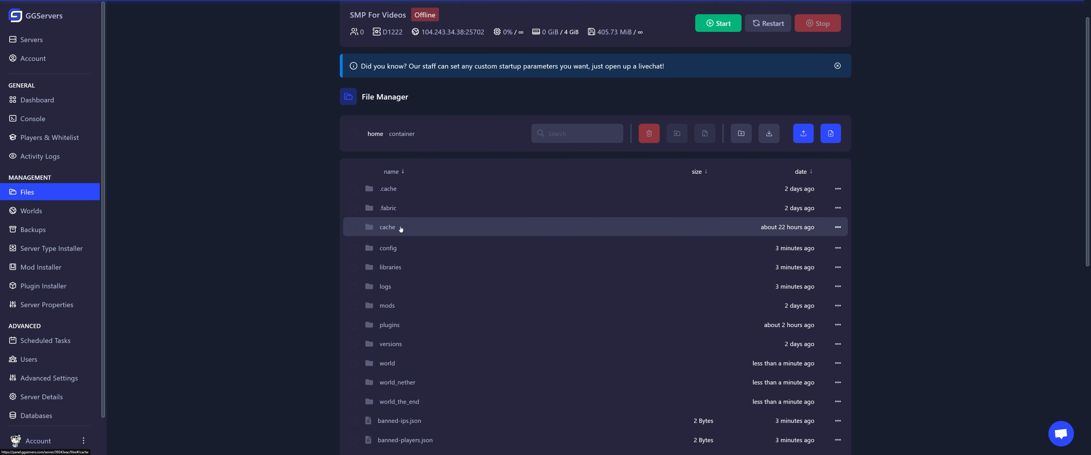
double_click(386, 363)
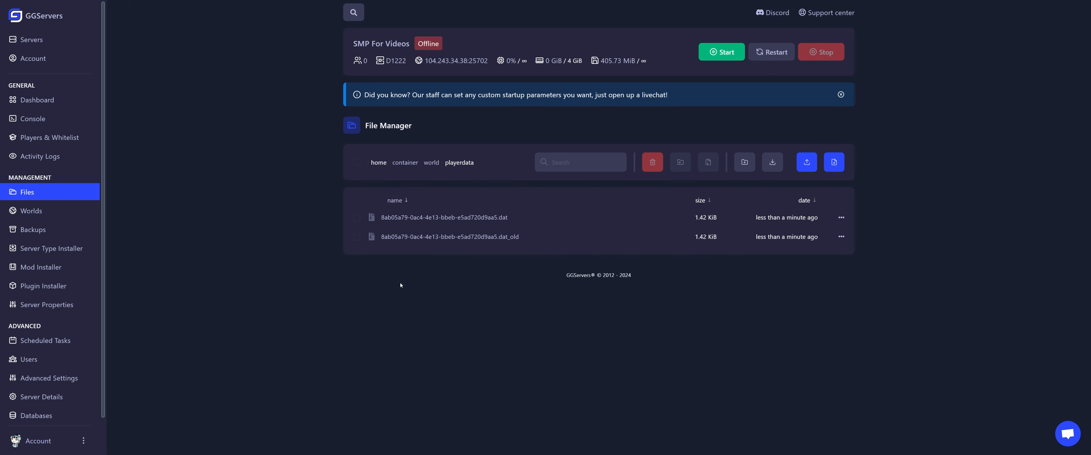
mouse_move(573, 298)
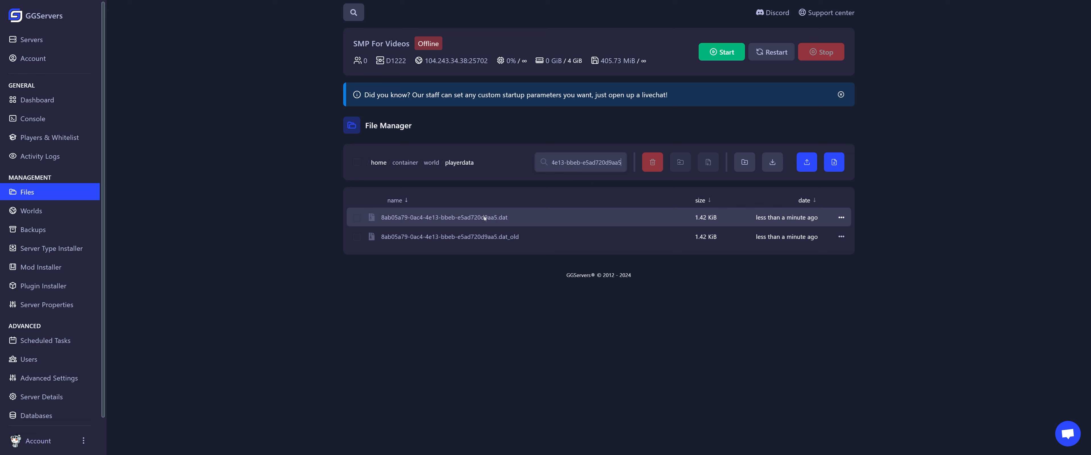
click(357, 218)
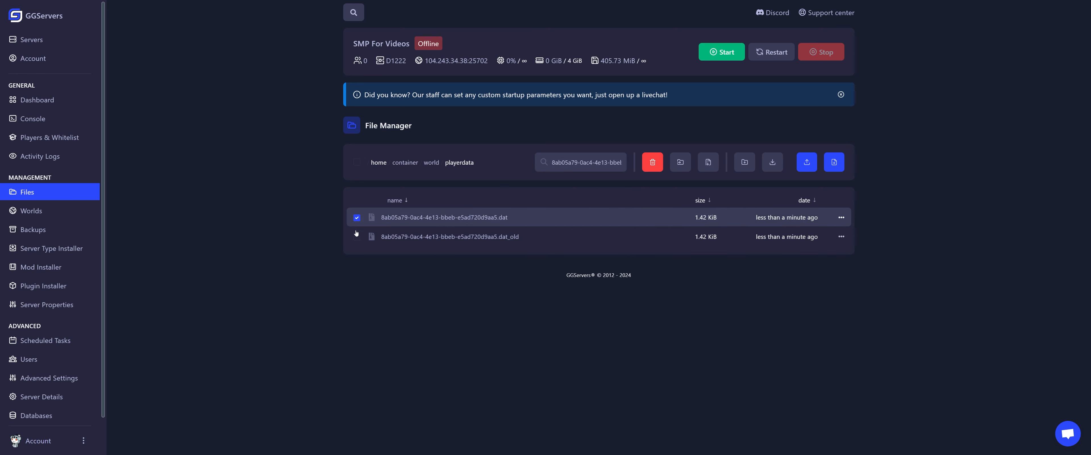
click(652, 162)
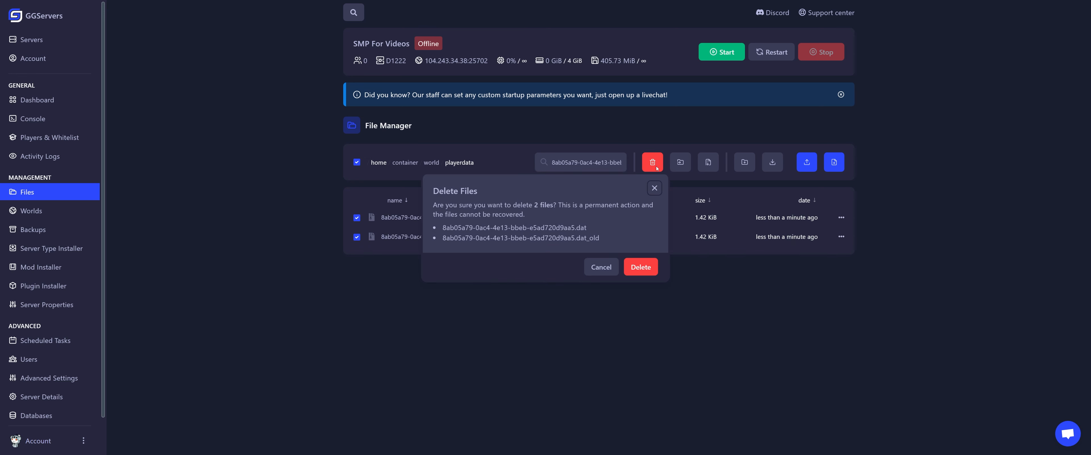
click(640, 266)
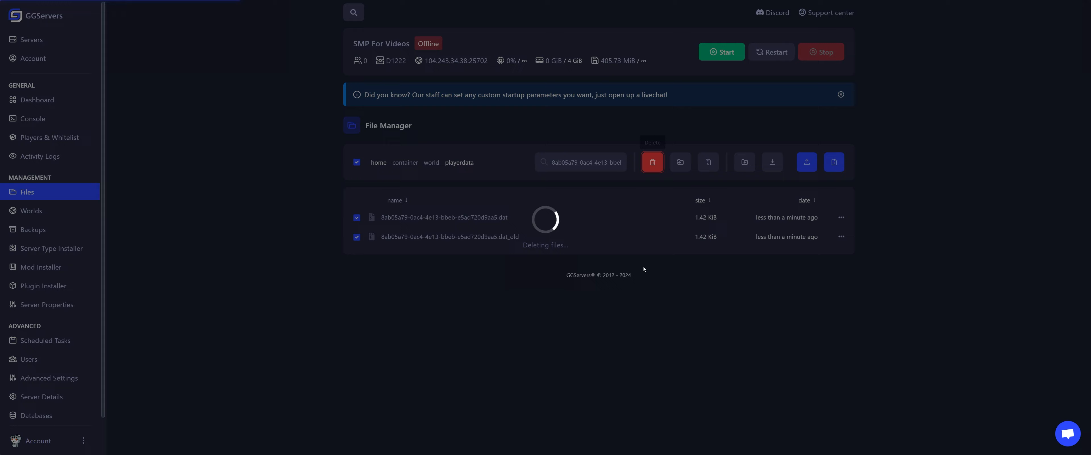